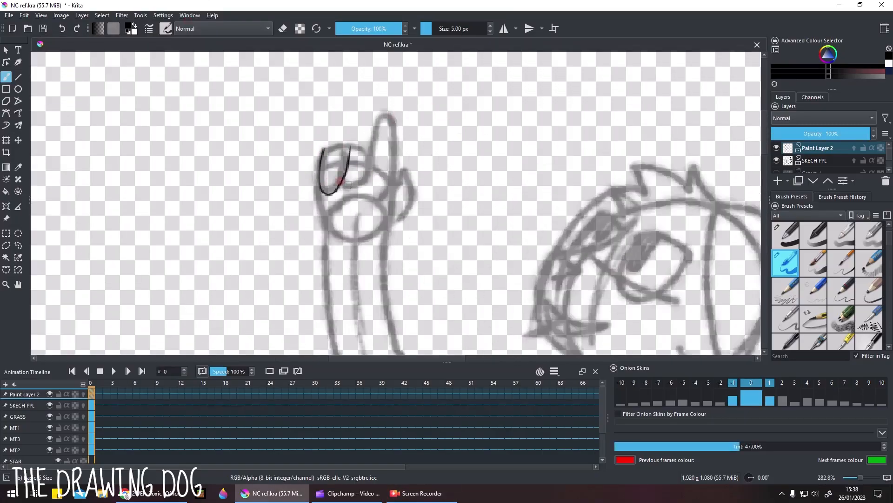
- Trace clean black lines for both dog arms, the cuffs and the hand on Paint Layer 2
scroll("up", 3)
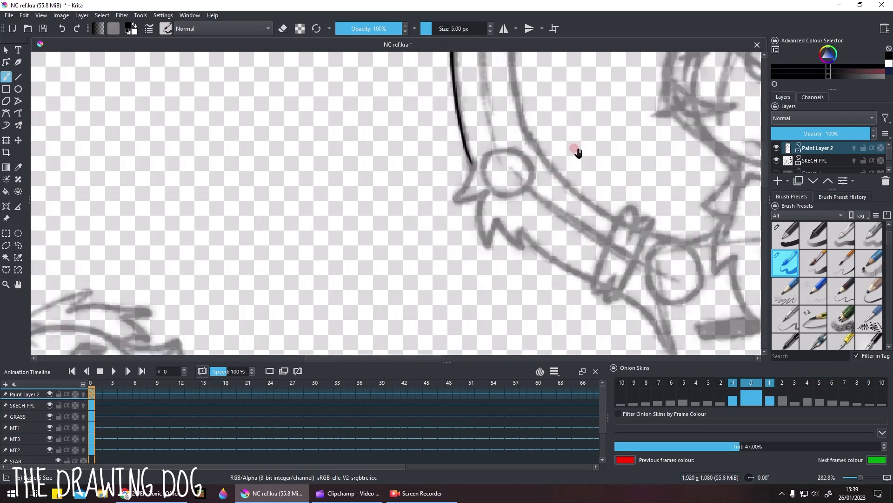
scroll("up", 3)
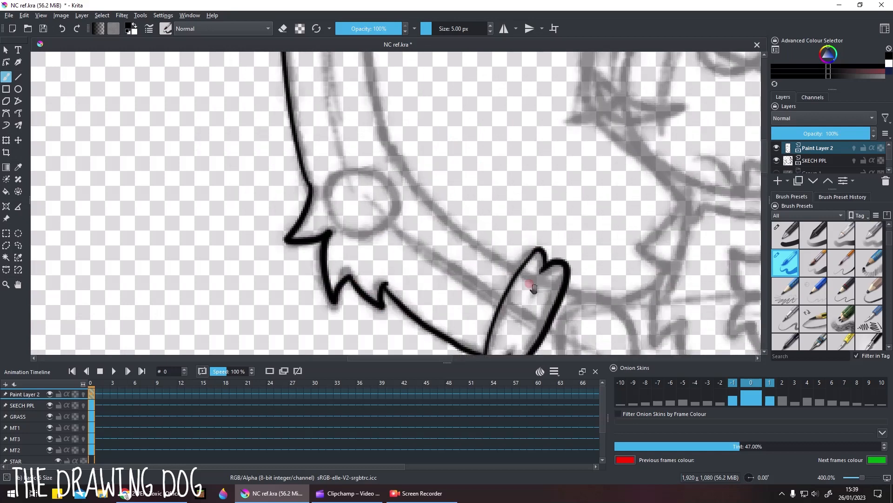
scroll("down", 3)
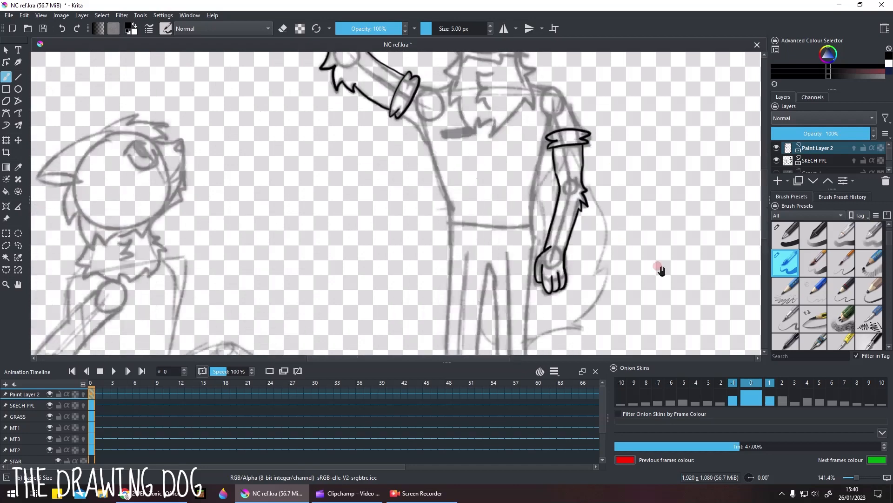
- Trace black line art for the dog's head, eye, ear, chest fur and shirt on Paint Layer 2
scroll("up", 3)
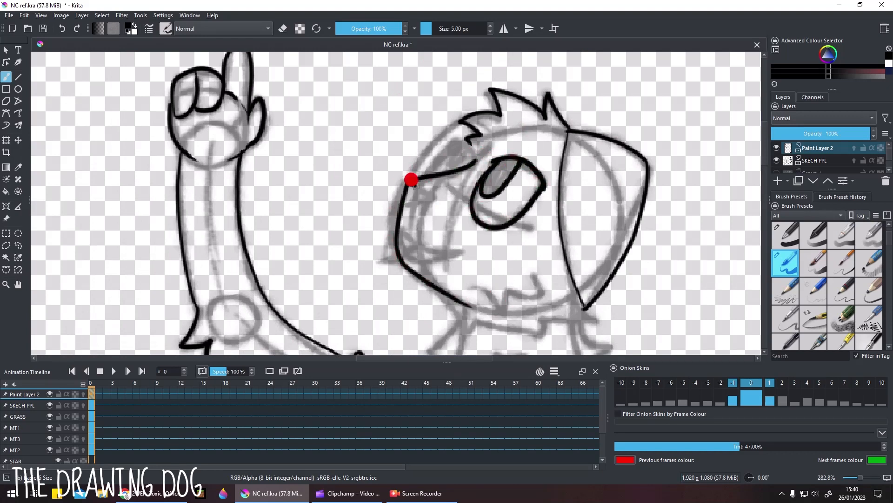
scroll("up", 3)
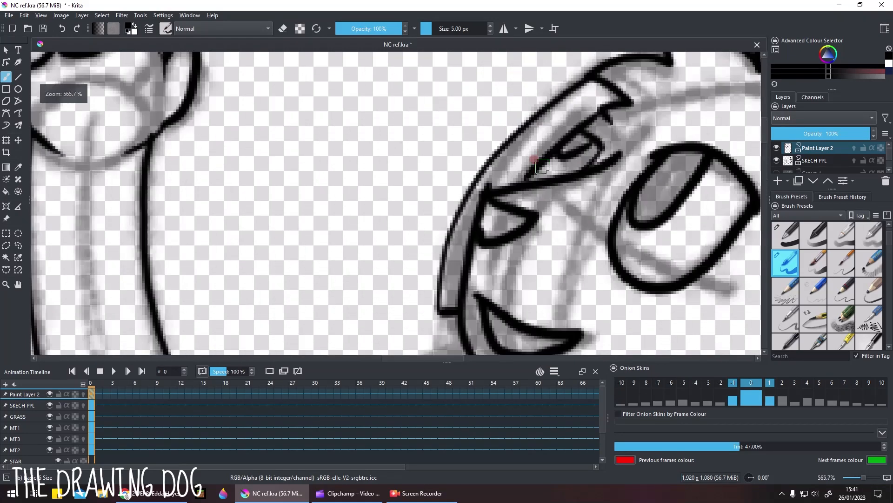
scroll("down", 3)
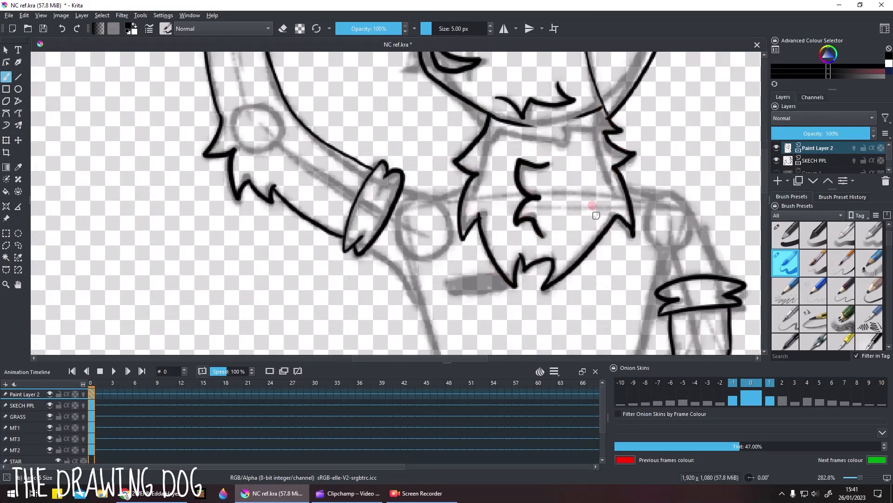
scroll("up", 3)
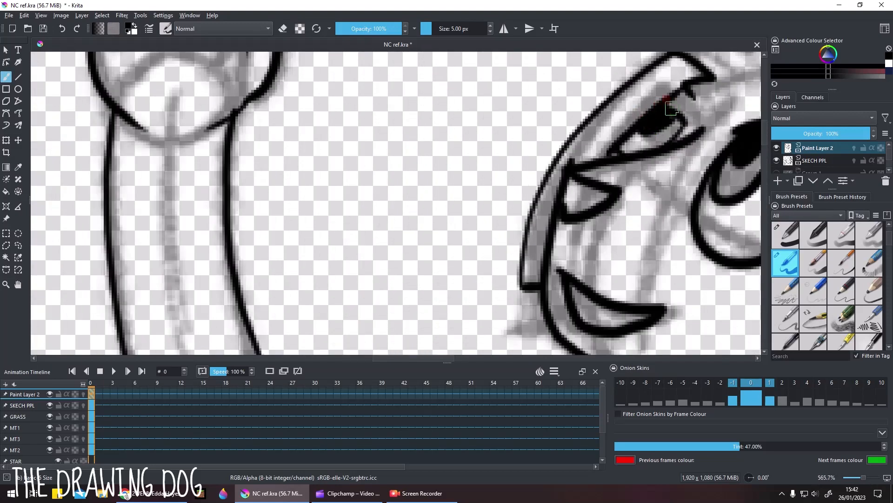
scroll("down", 3)
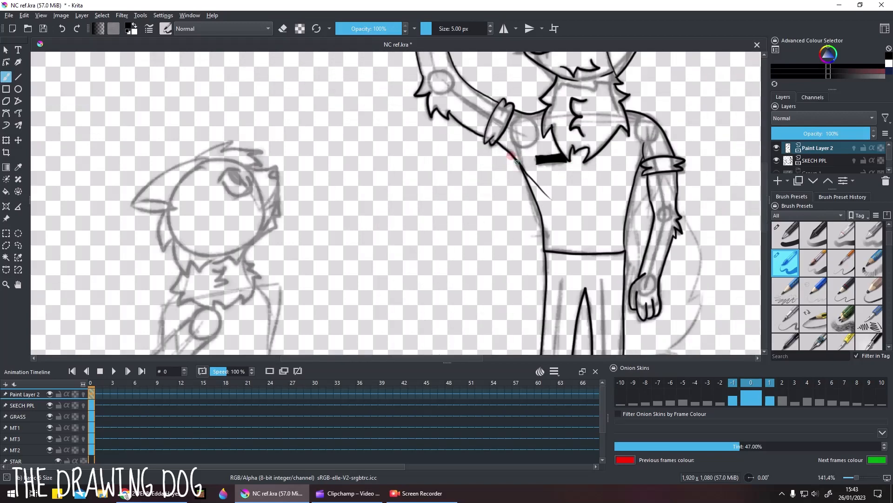
- Ink the belt, pouches, legs and feet, erasing overlaps, and hide the SKECH PPL layer
scroll("up", 3)
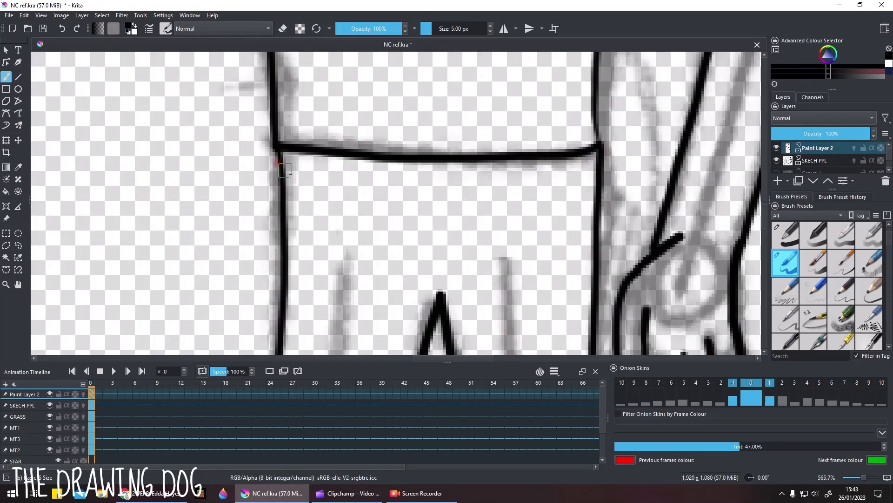
left_click_drag(285, 171, 356, 219)
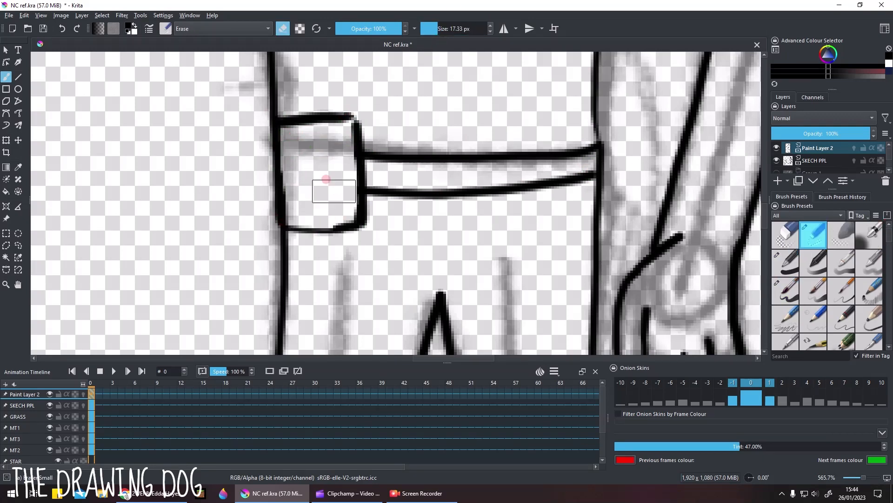
left_click(785, 290)
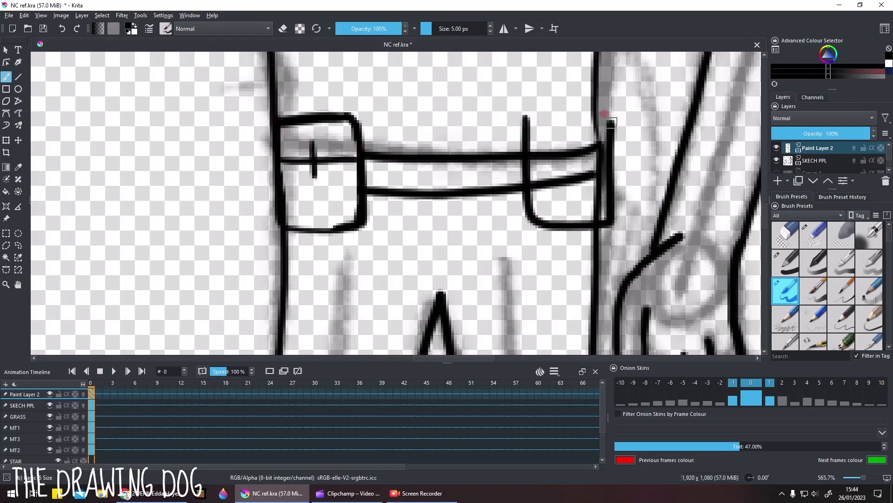
left_click(814, 234)
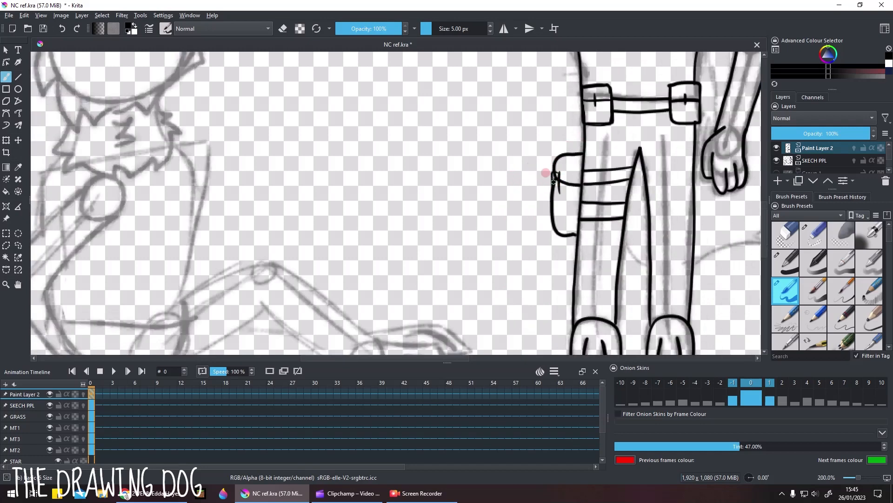
scroll("up", 3)
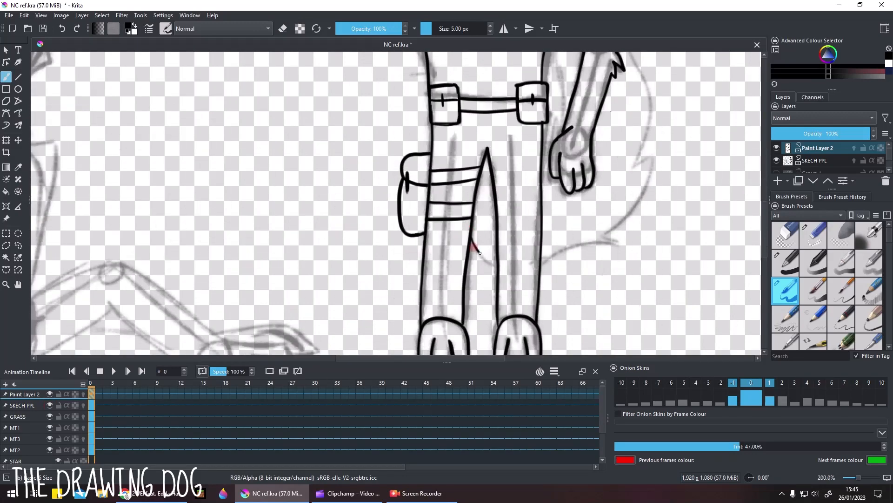
scroll("up", 3)
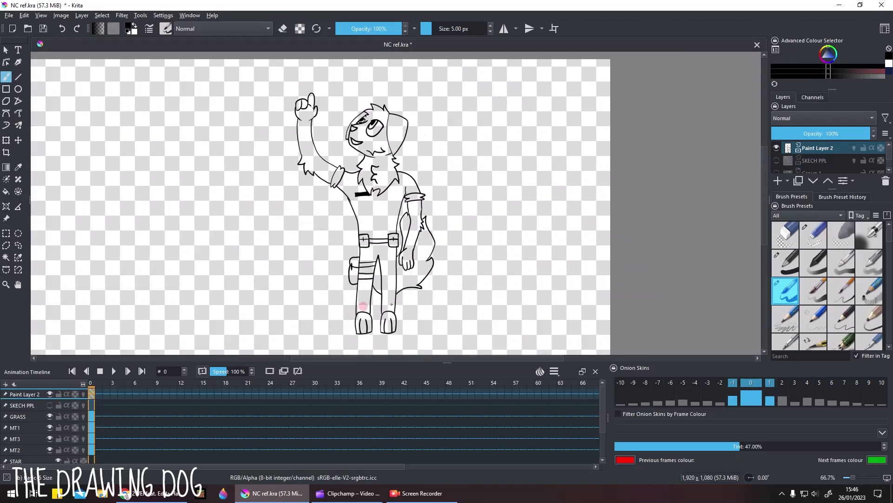
- Ink the reclining cat, add a COLOUR layer, and open Paint Layer 2's Layer Properties
left_click(776, 160)
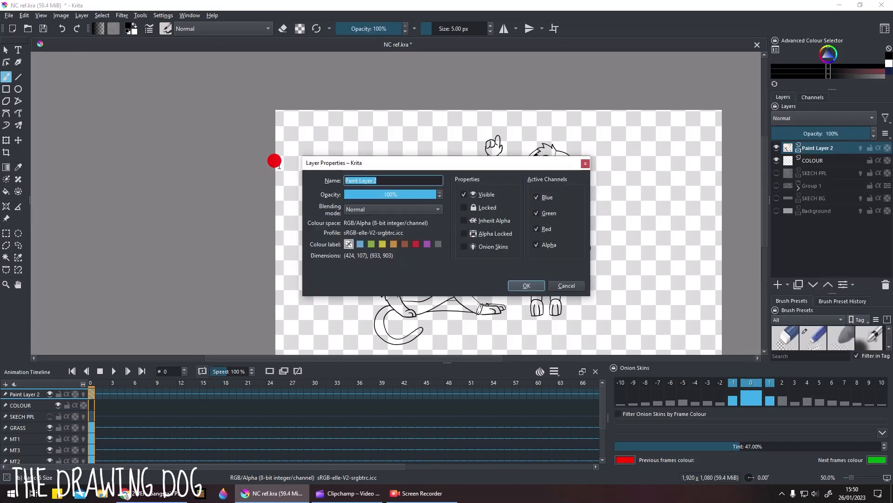
- Rename the line-art layer to INK and switch to the coloured draw 2 reference
left_click(525, 285)
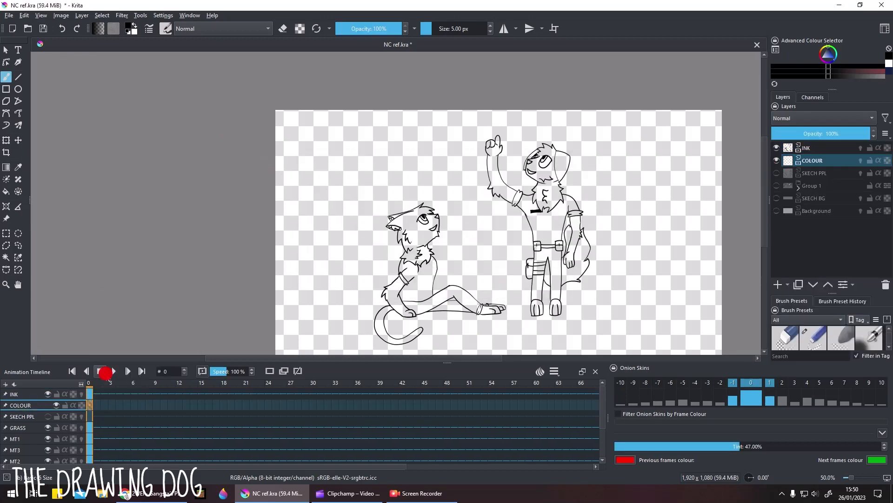
left_click(8, 15)
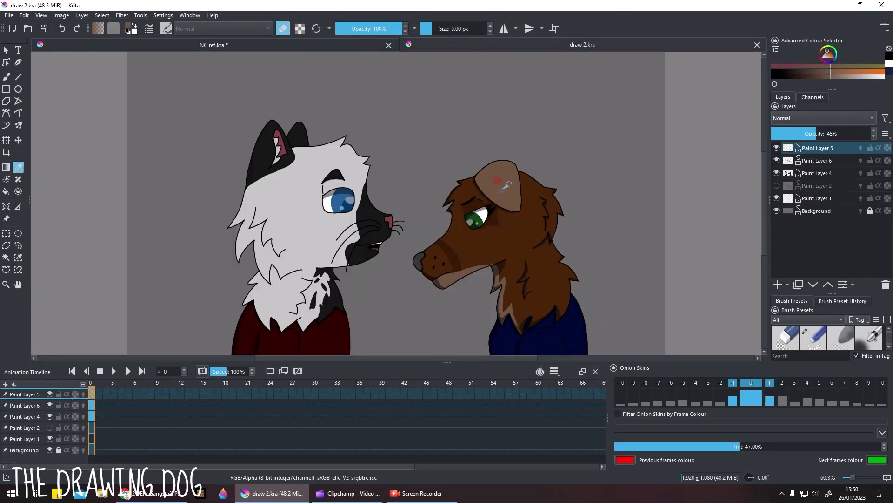
- Fill the dog flat brown on the COLOUR layer and erase the overspill around it
left_click(214, 44)
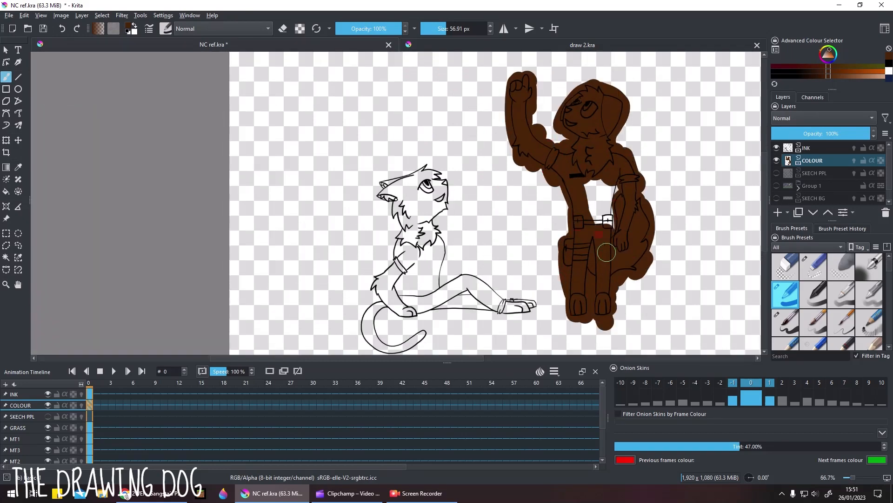
left_click(805, 147)
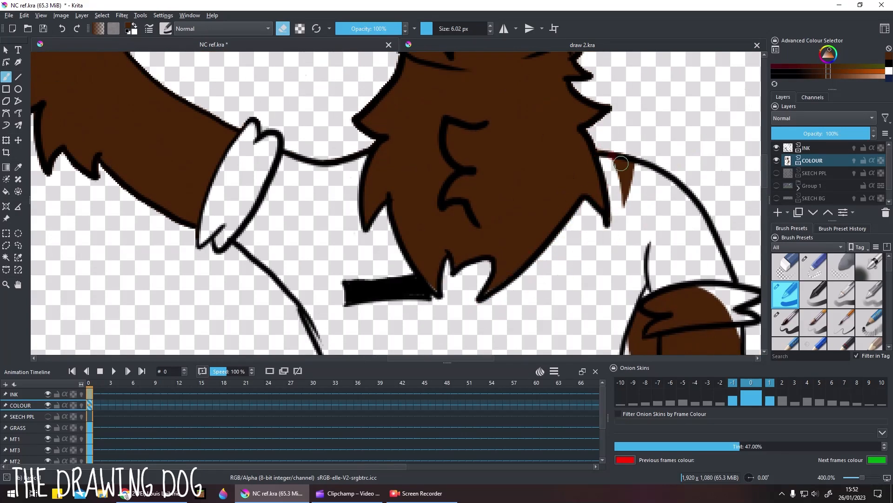
- Paint white eyes with sampled green irises and a lighter-brown ear, comparing with draw 2.kra
scroll("up", 3)
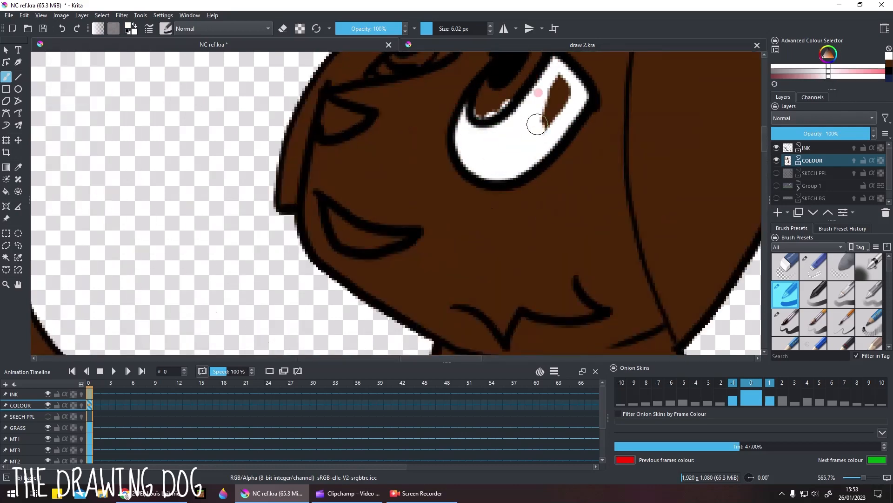
left_click(582, 44)
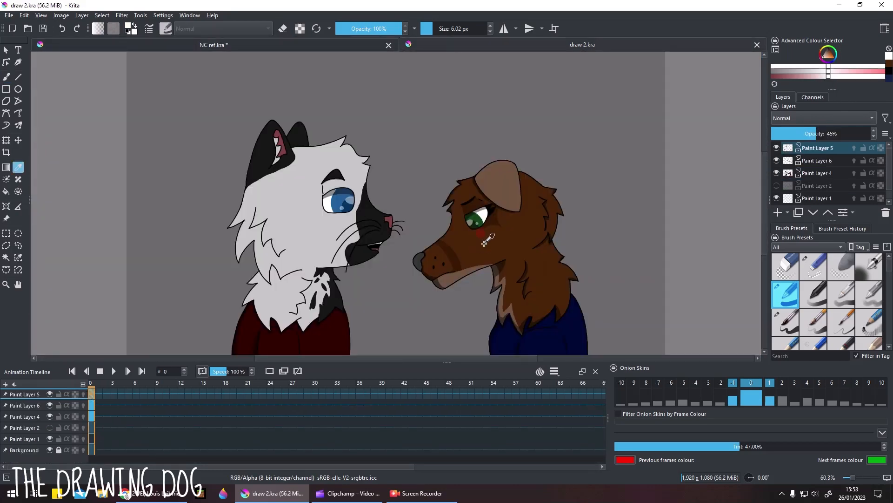
left_click(213, 45)
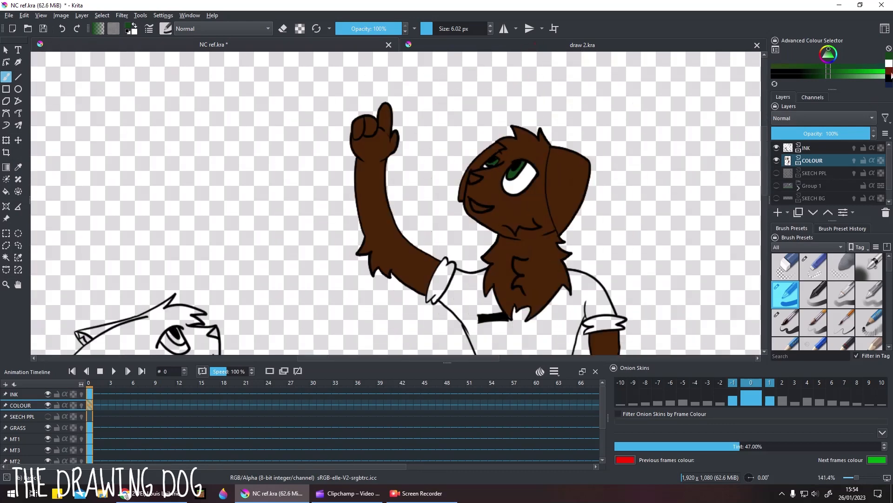
left_click(582, 45)
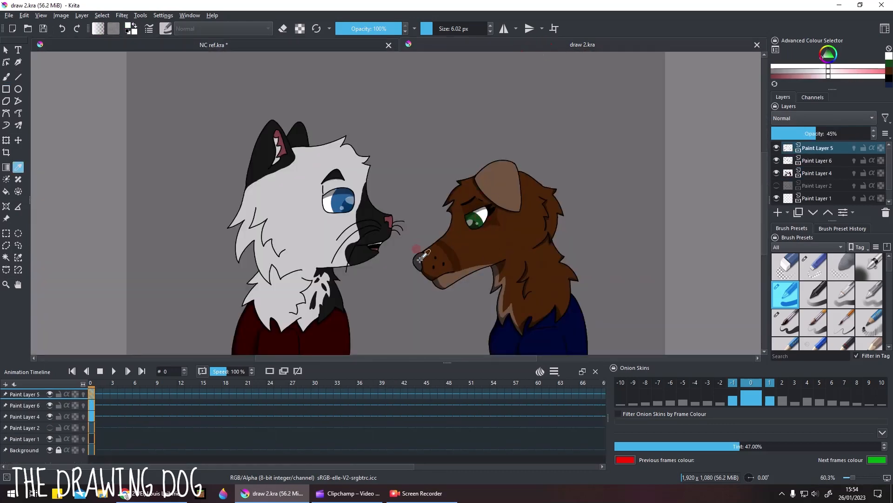
left_click(214, 44)
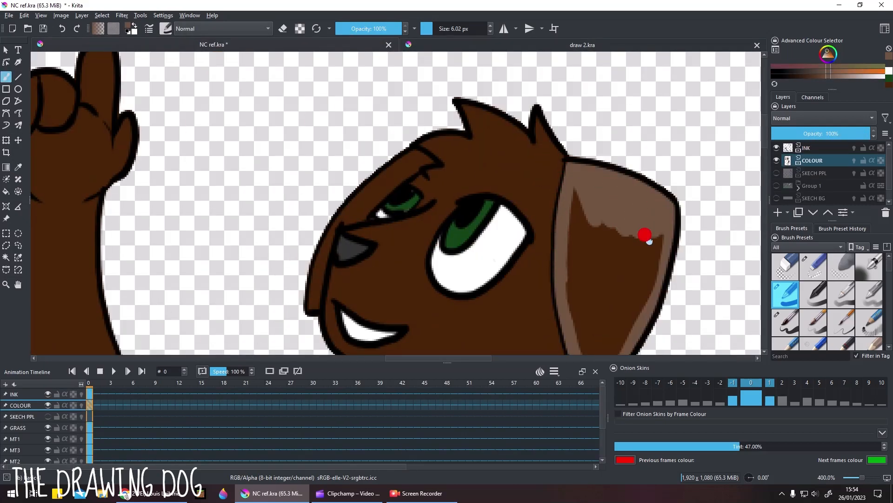
- Shade the dog's chest fur light brown and its muzzle dark brown on COLOUR
scroll("down", 3)
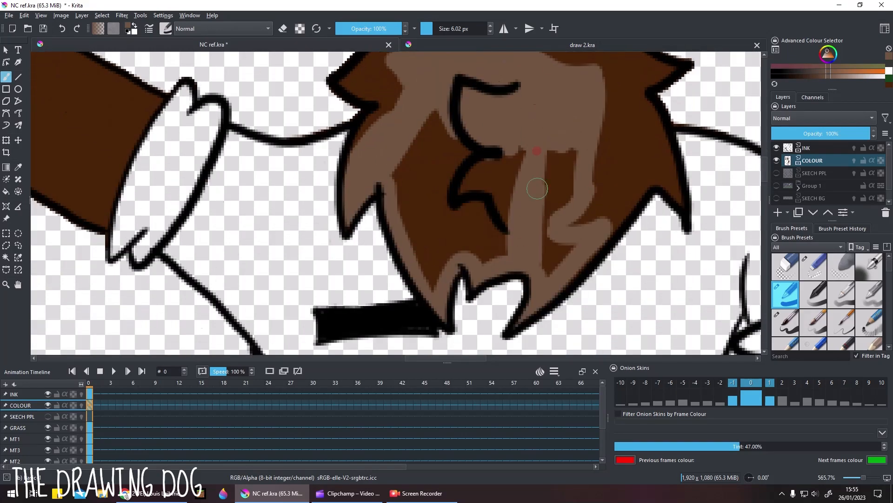
scroll("down", 3)
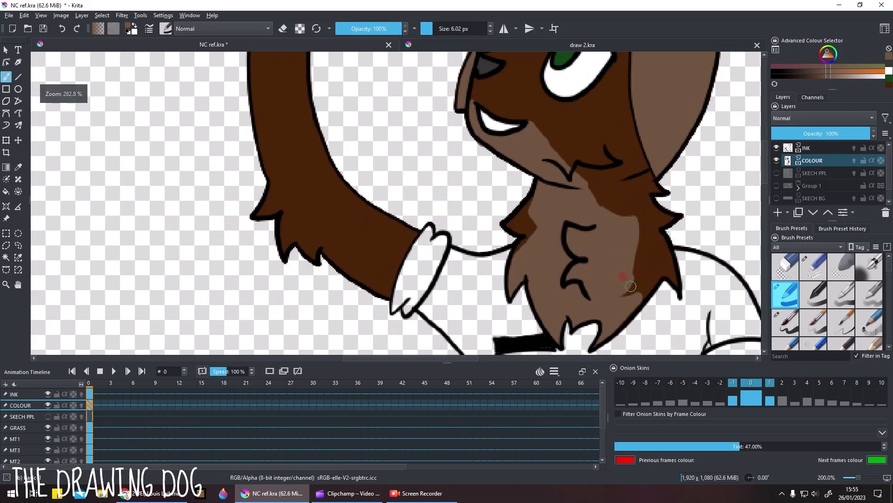
left_click(581, 45)
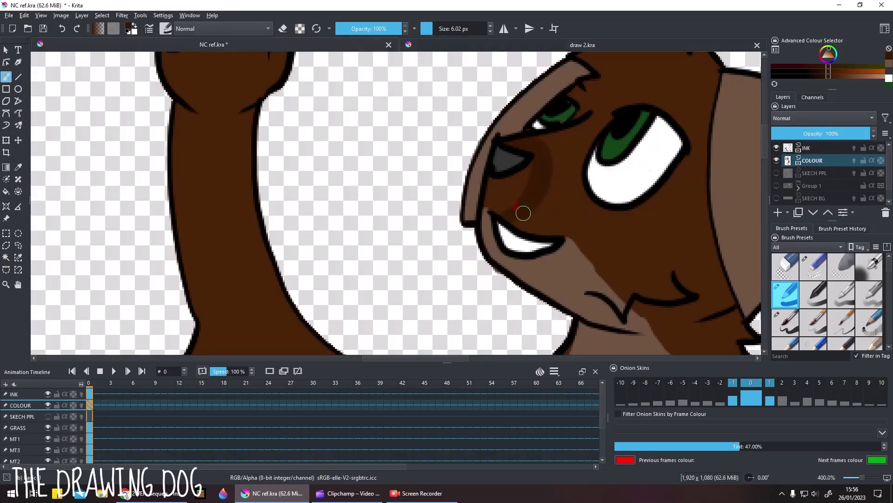
left_click(582, 45)
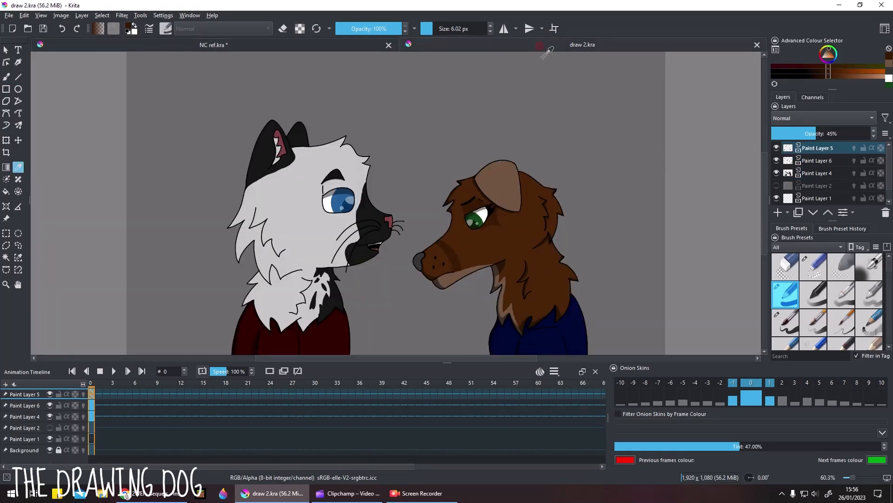
- Touch up the eye's lines on INK and add darker brown shading beneath the eyes
left_click(213, 46)
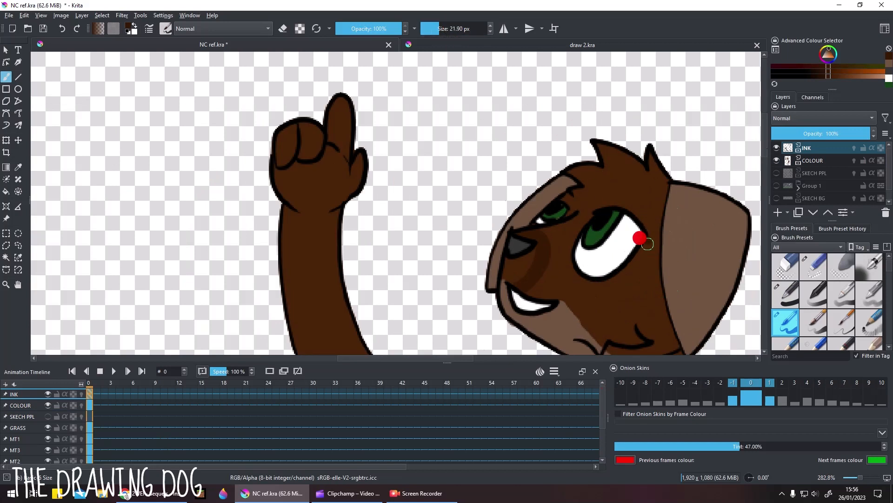
mouse_move(544, 86)
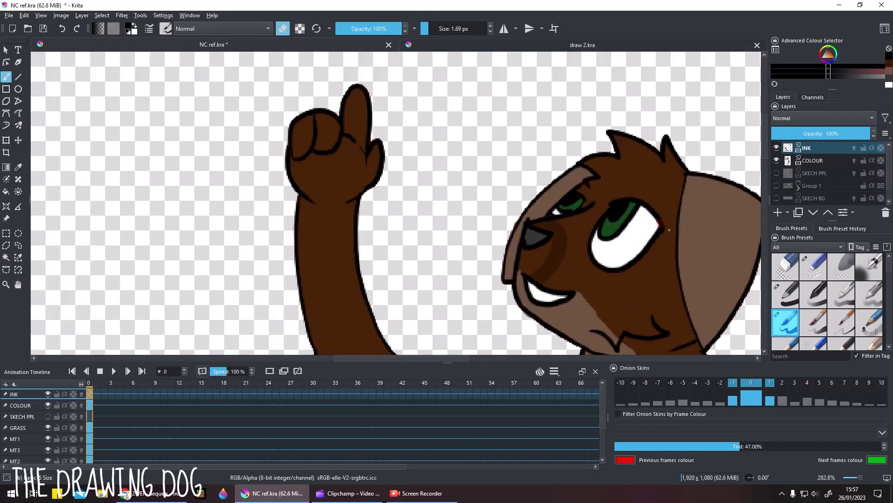
scroll("up", 3)
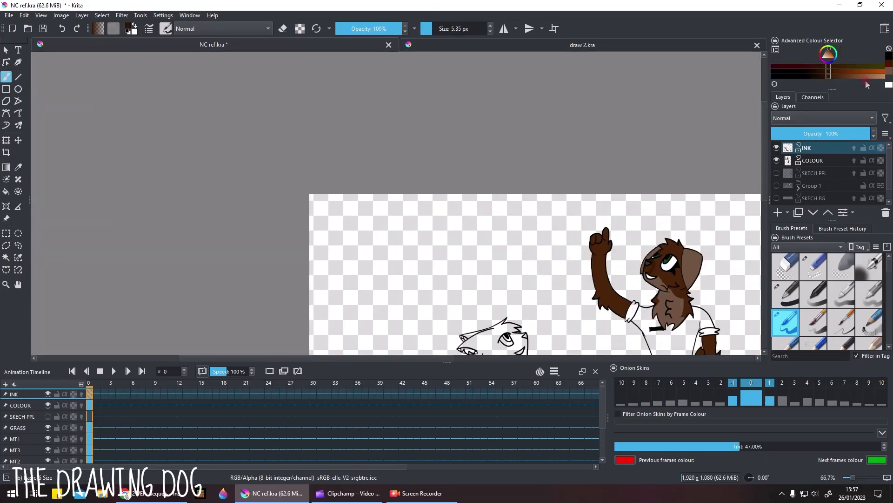
left_click(582, 44)
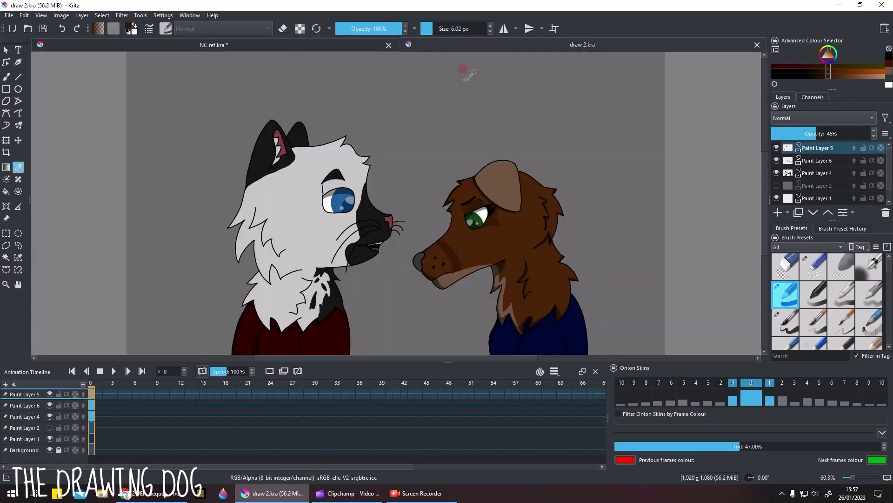
left_click(213, 44)
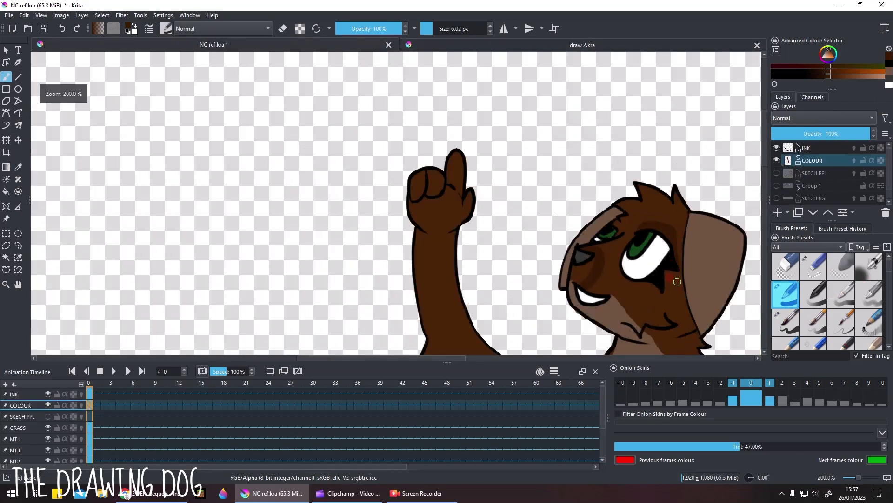